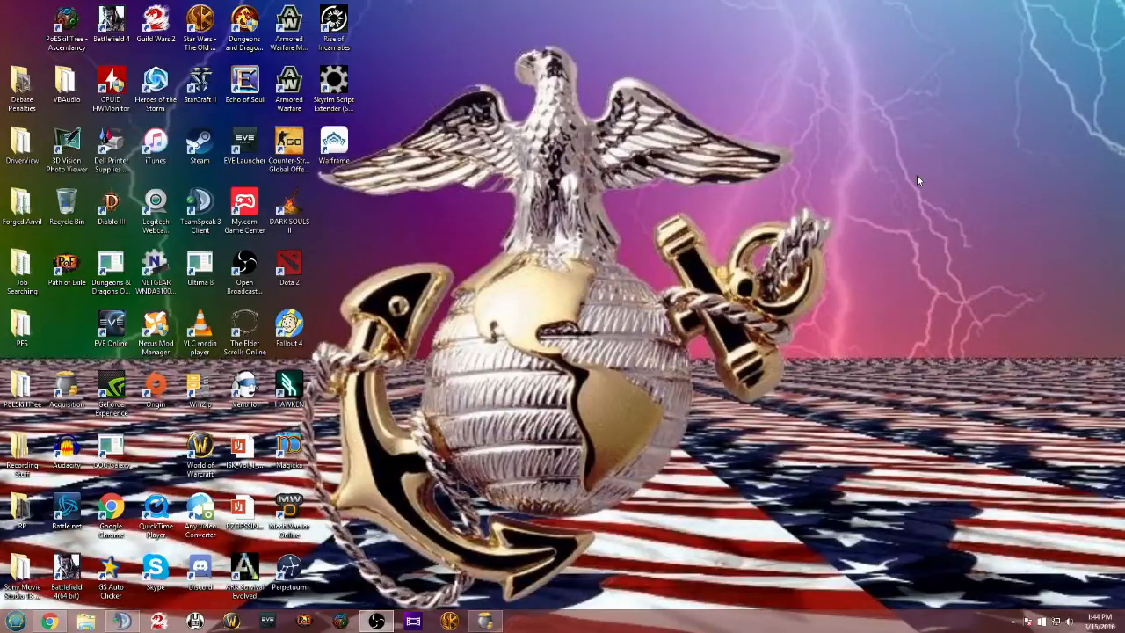
mouse_move(621, 10)
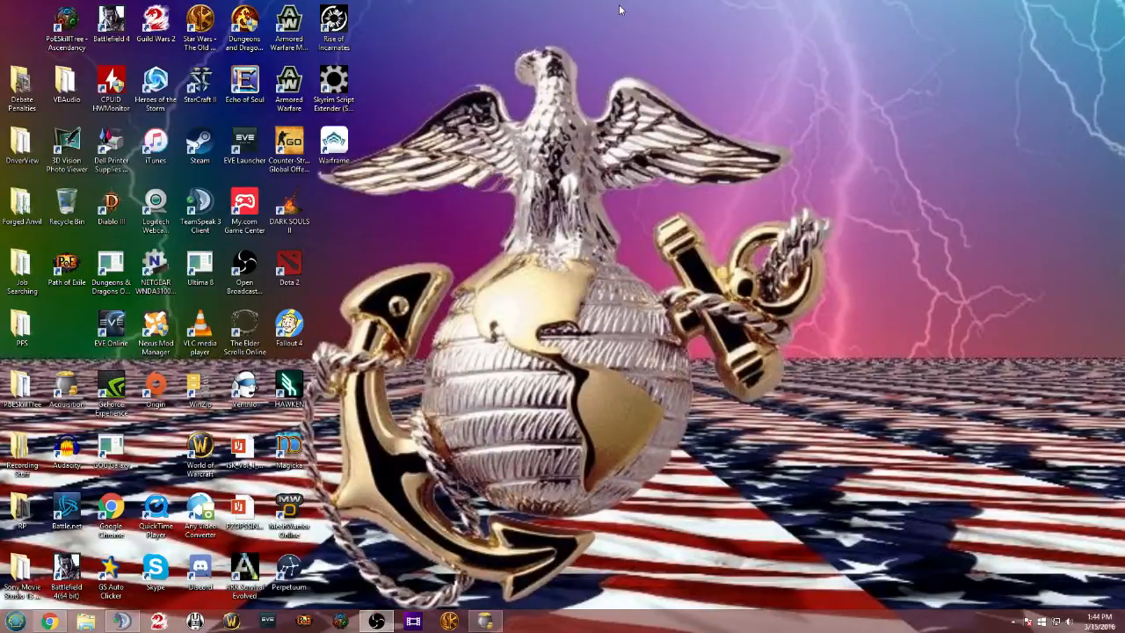
mouse_move(1055, 530)
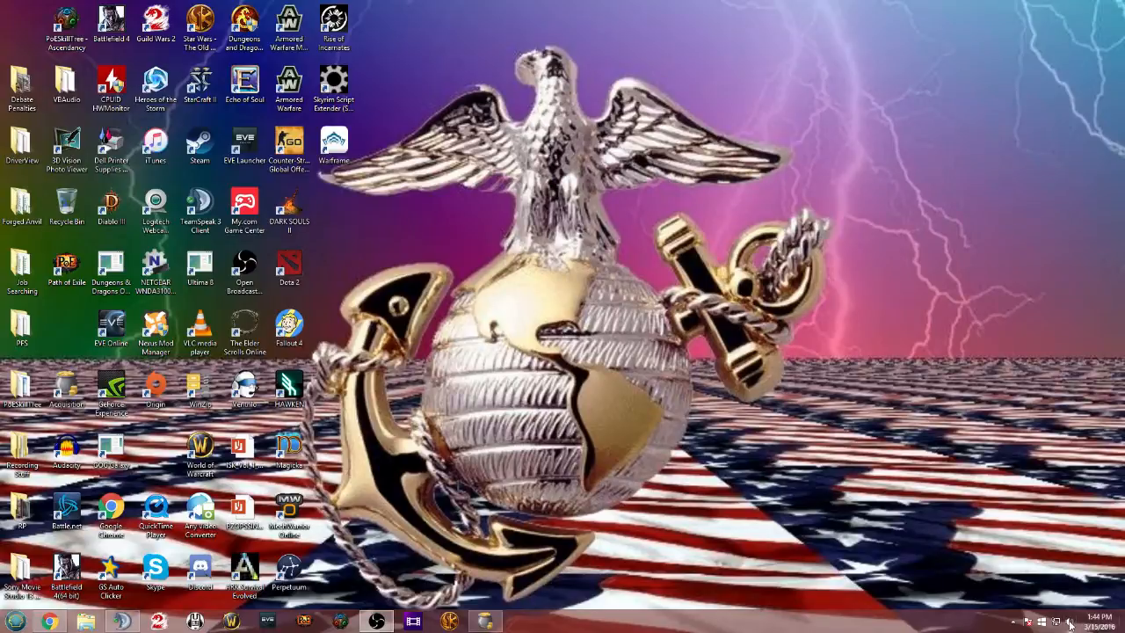
Inspect the Headphones playback device's default sample format in its properties, then close them
right_click(1061, 622)
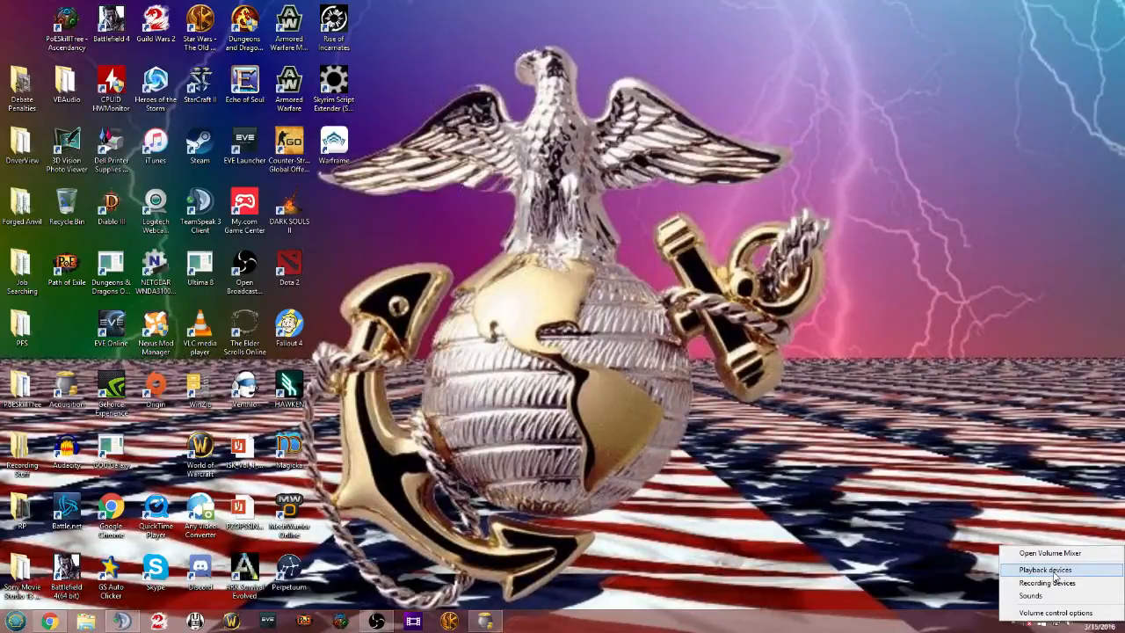
click(1045, 570)
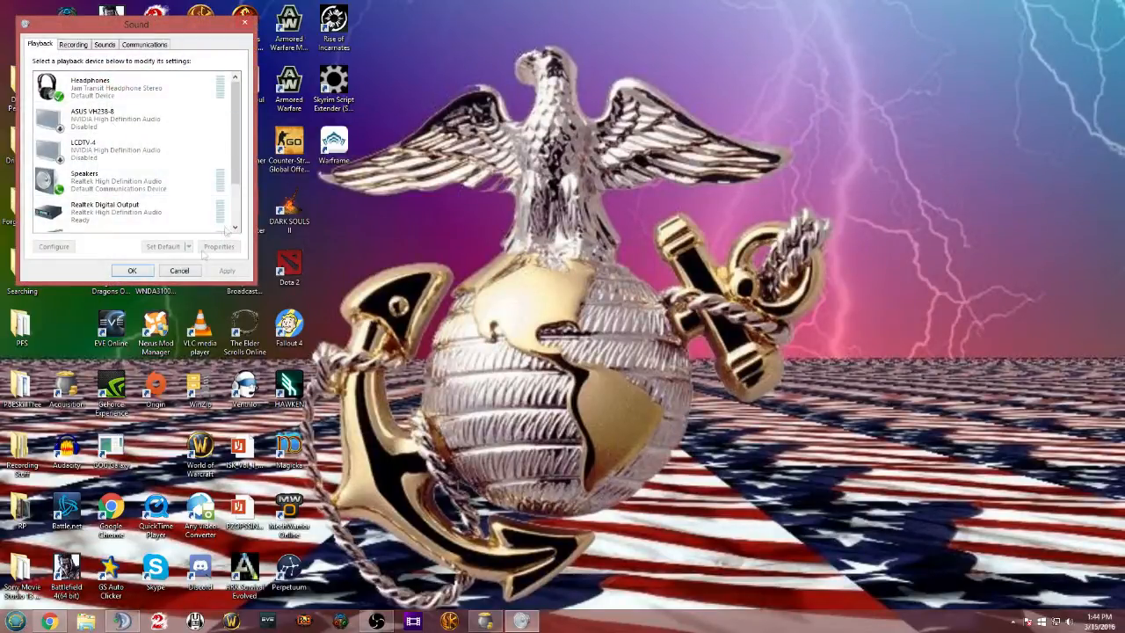
right_click(88, 88)
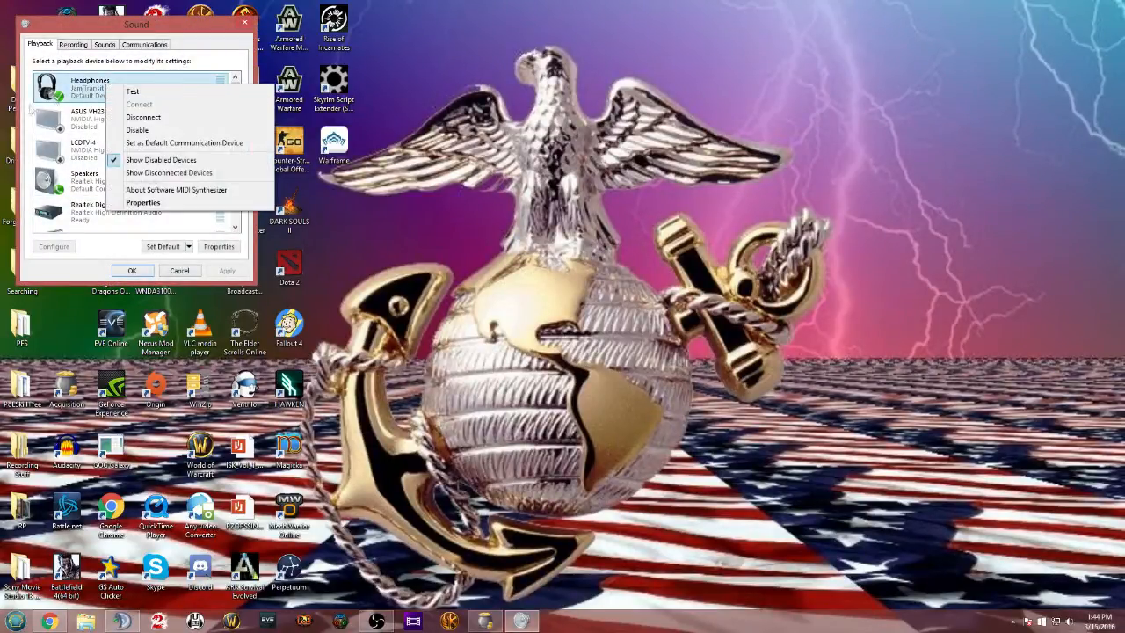
click(142, 202)
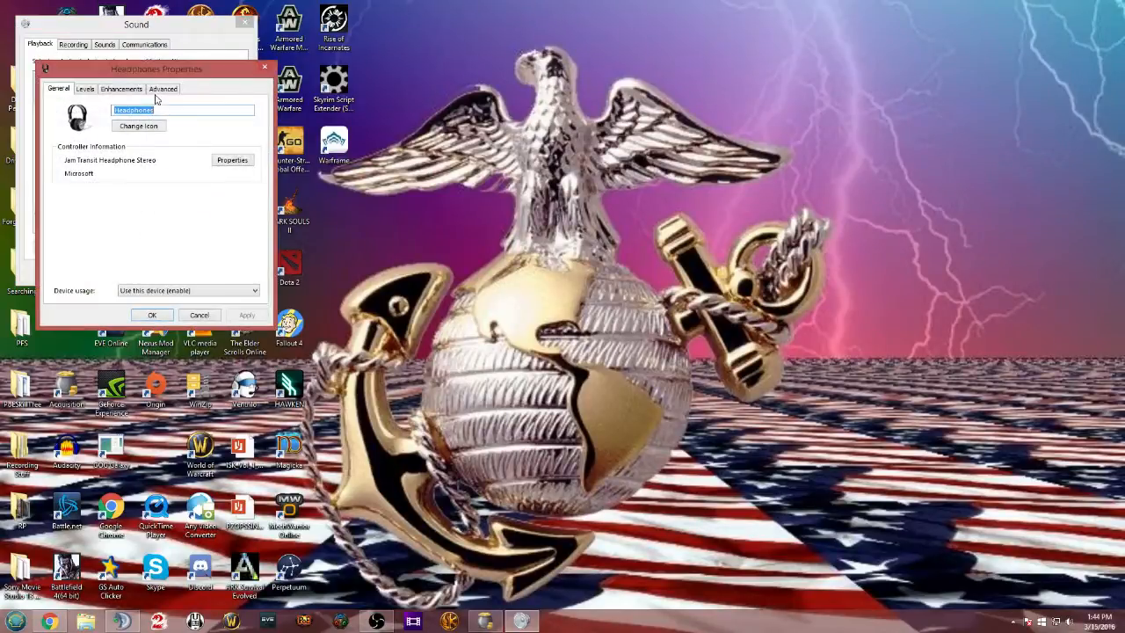
click(162, 88)
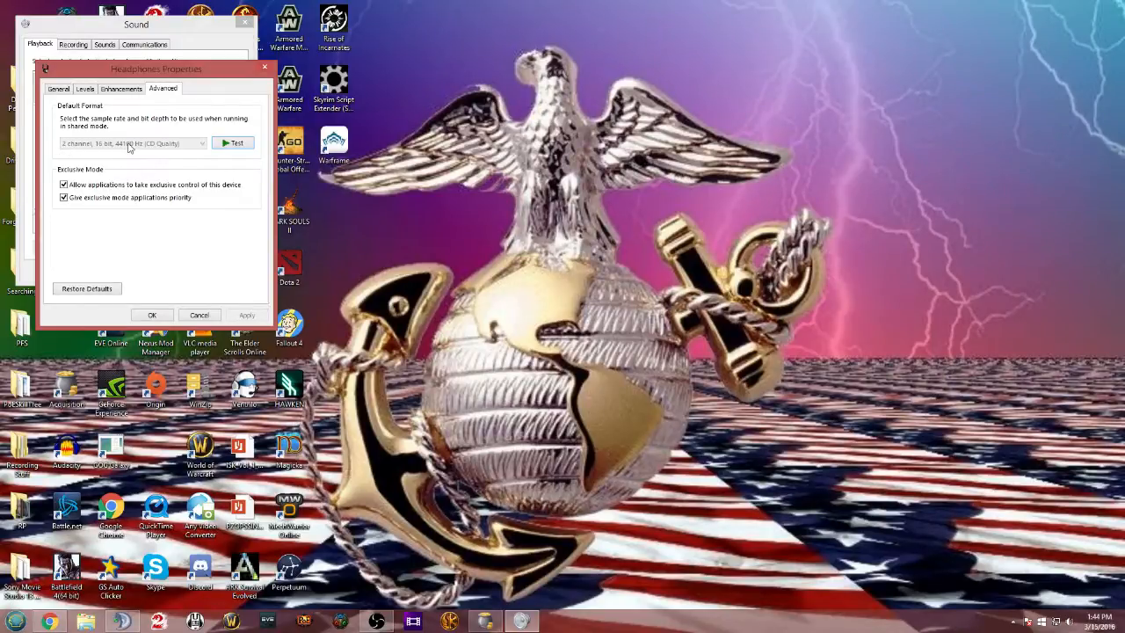
mouse_move(162, 149)
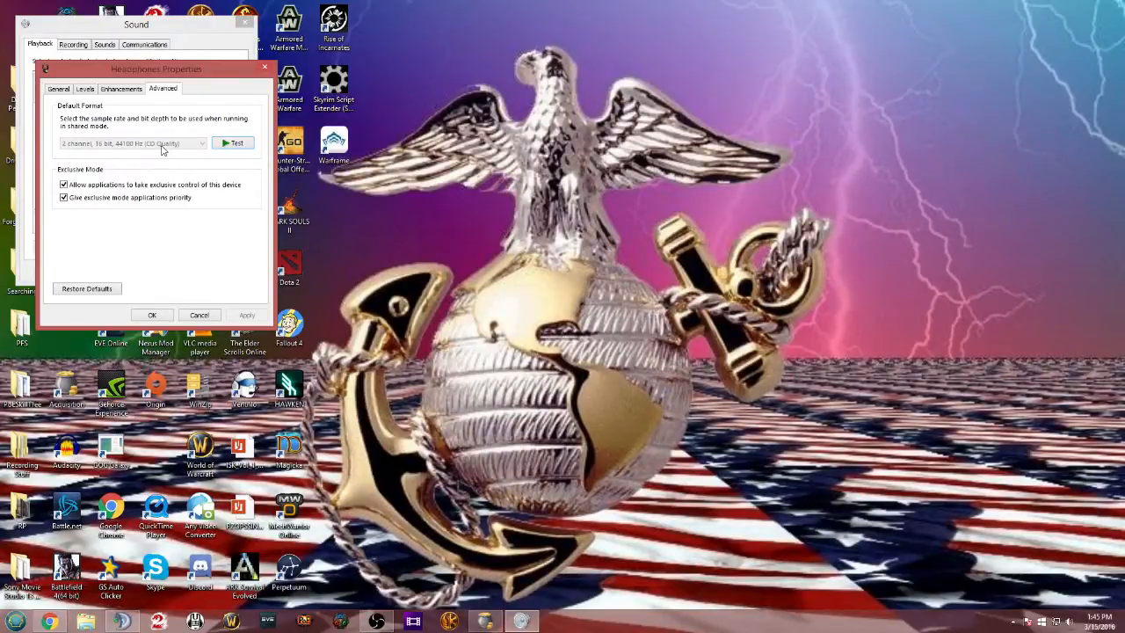
click(199, 314)
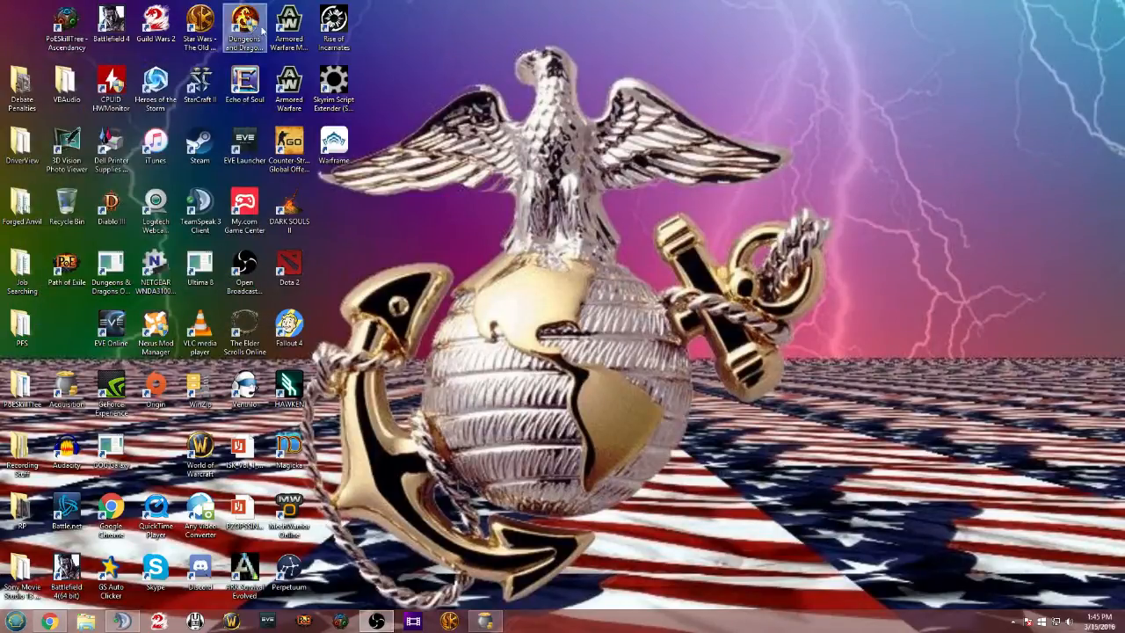
Search 'Device', open Devices and Printers, and bring up the Jam Transit Headphone's options
click(12, 620)
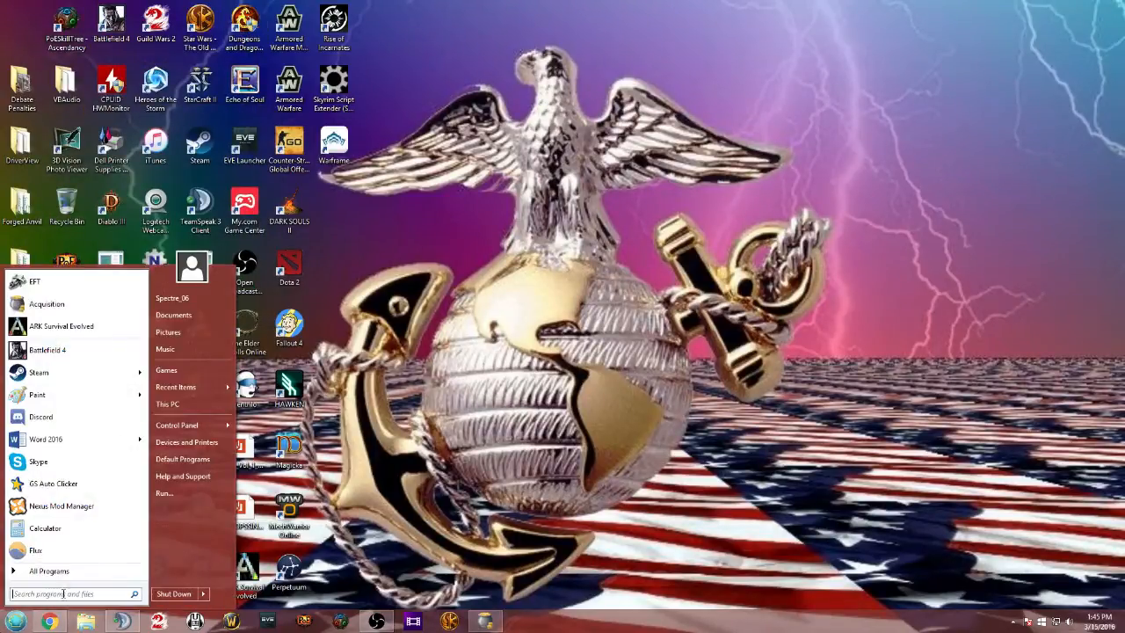
text(Device)
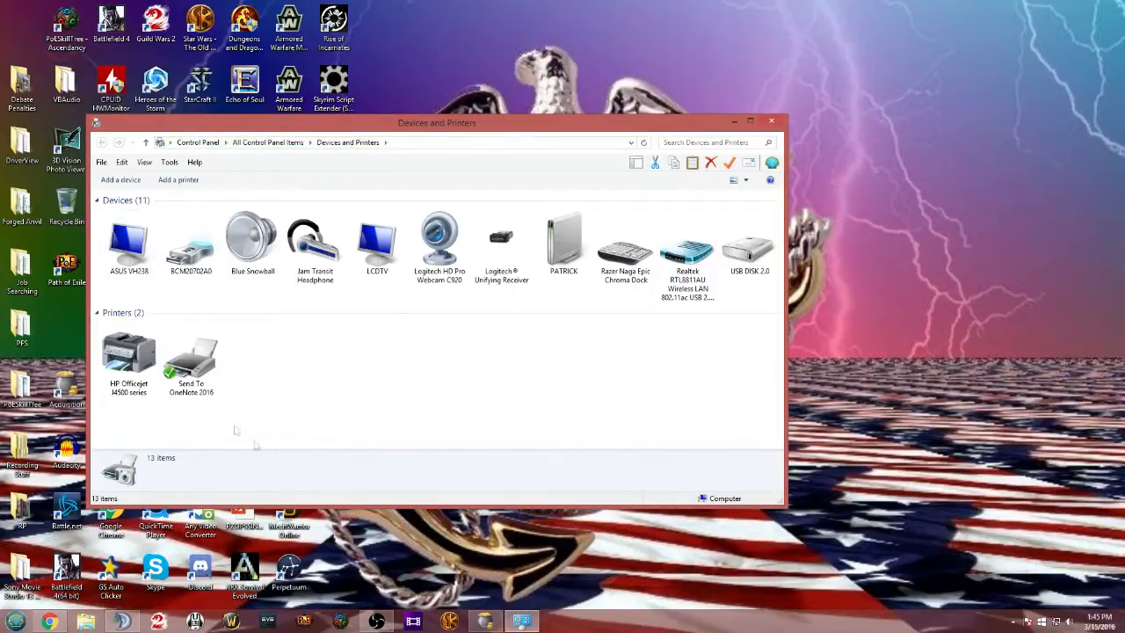
click(314, 242)
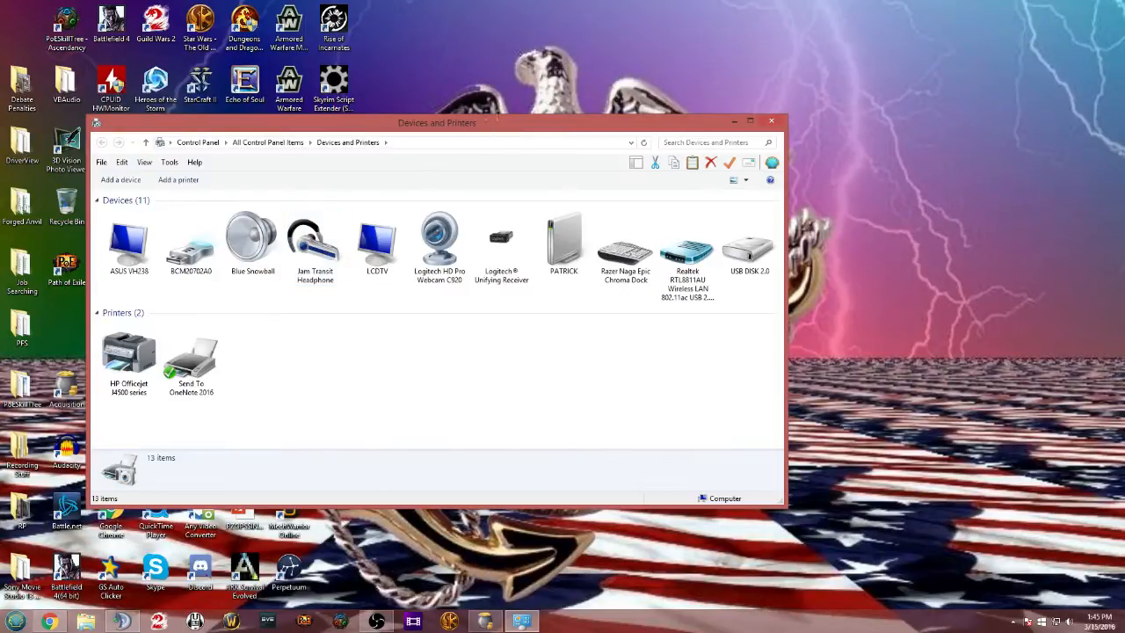
click(314, 246)
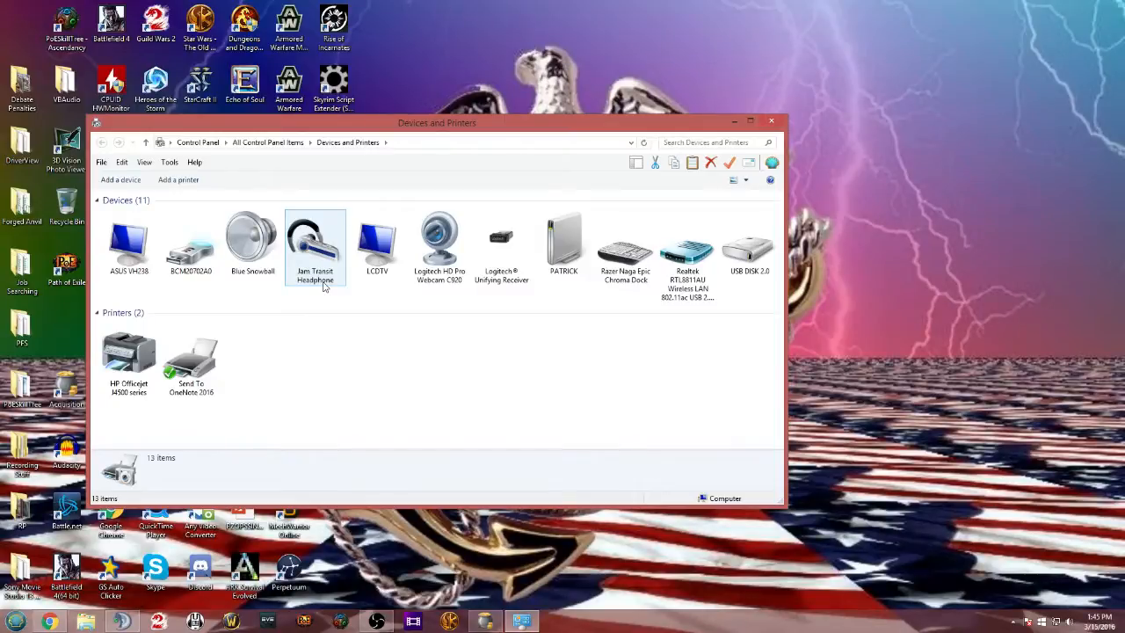
mouse_move(315, 217)
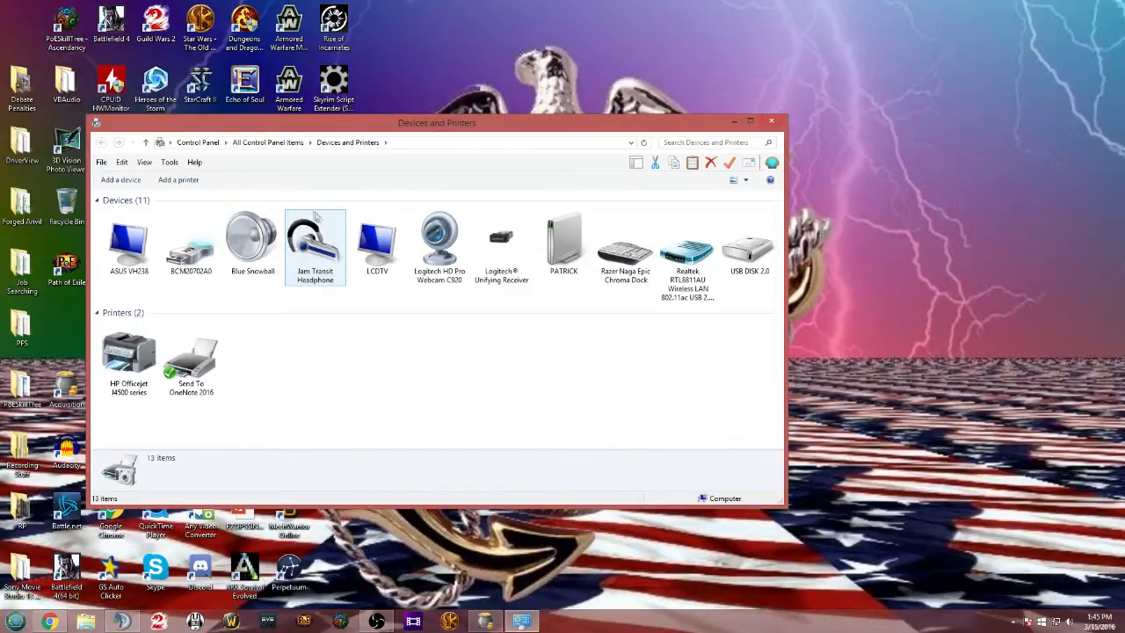
right_click(314, 241)
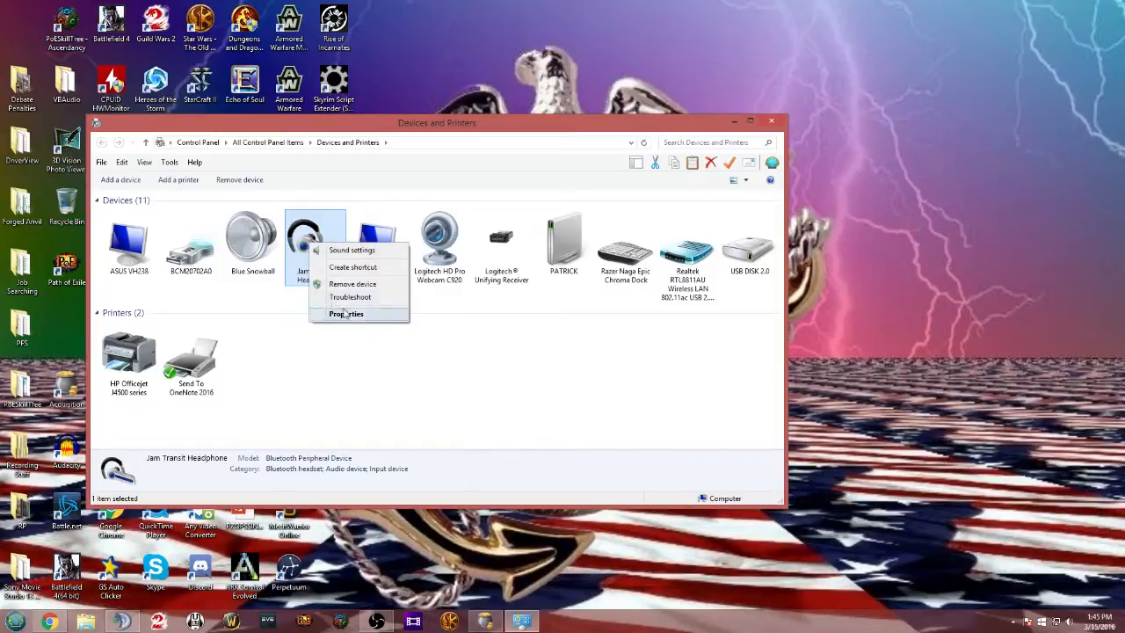
Open the Jam Transit Headphone properties and view its Bluetooth services list
click(346, 313)
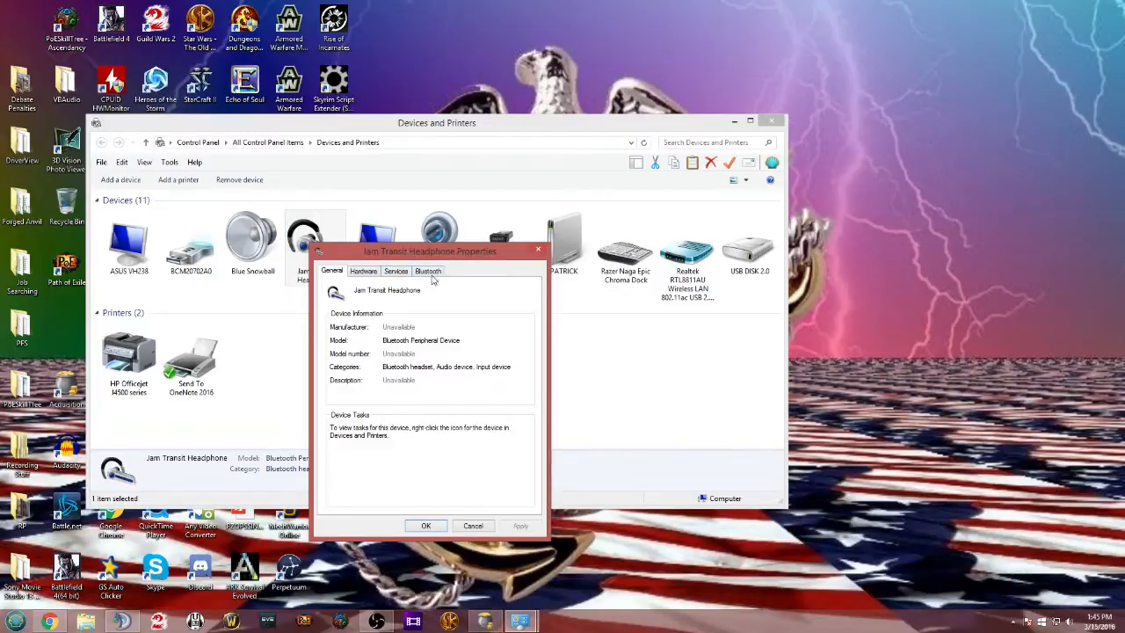
mouse_move(386, 275)
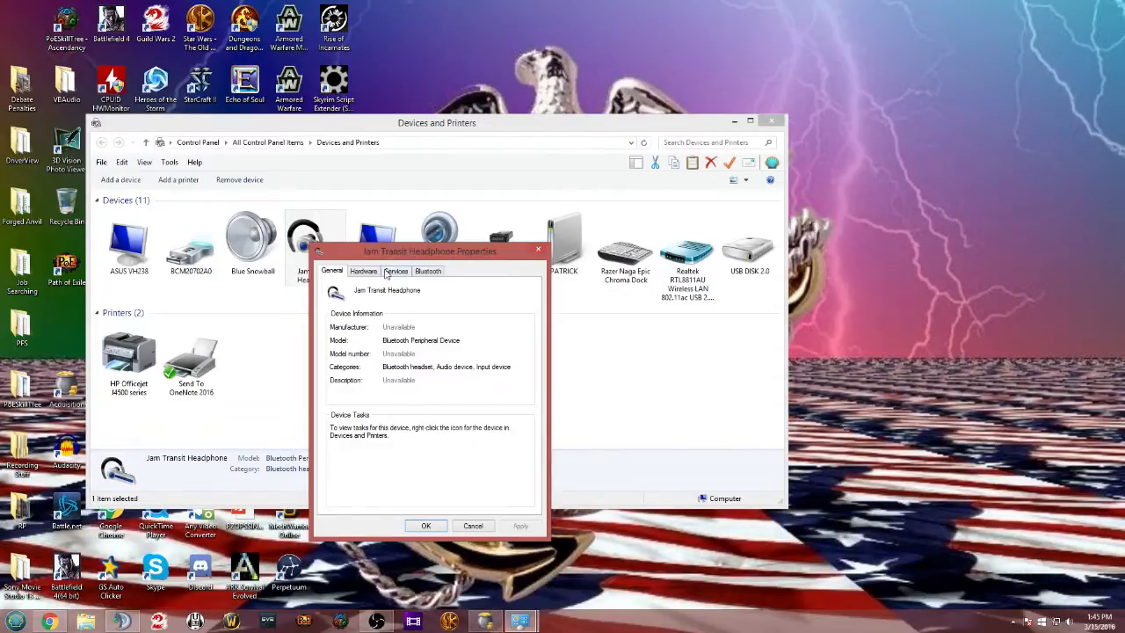
click(396, 271)
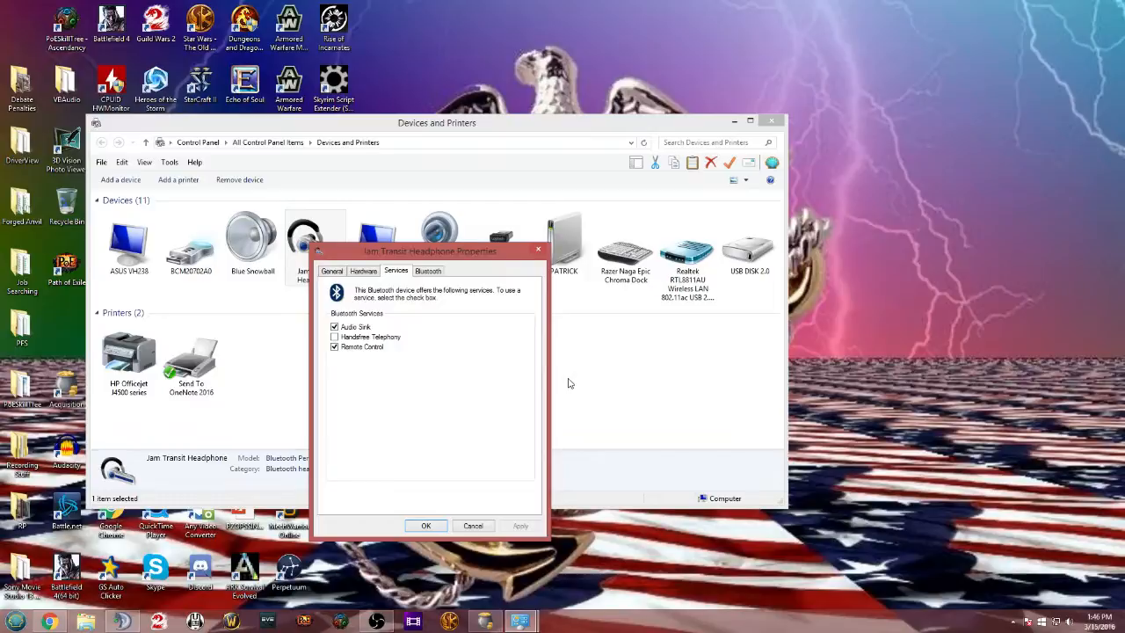
mouse_move(526, 529)
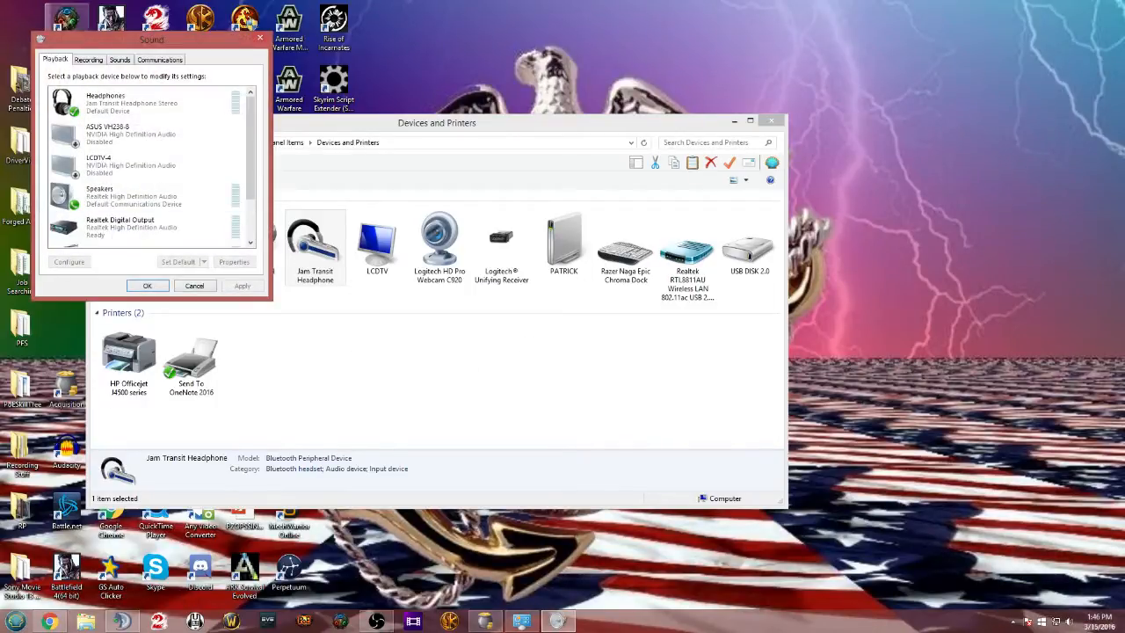
Open the Headphones playback device's properties to view its 2-channel, 16-bit, 44100 Hz format
click(132, 101)
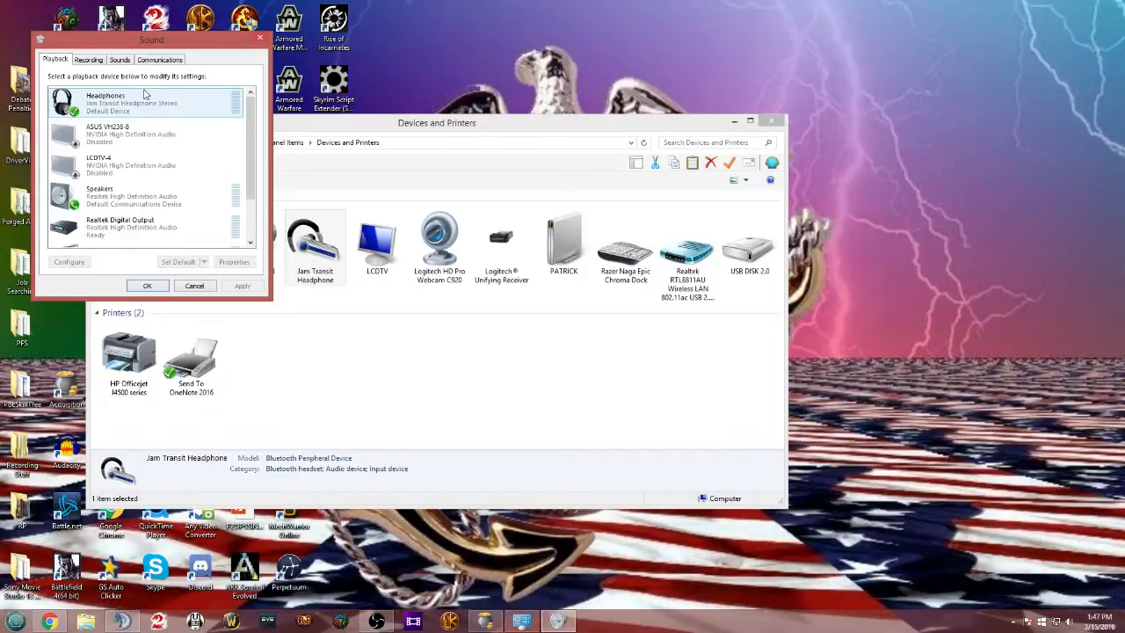
right_click(132, 101)
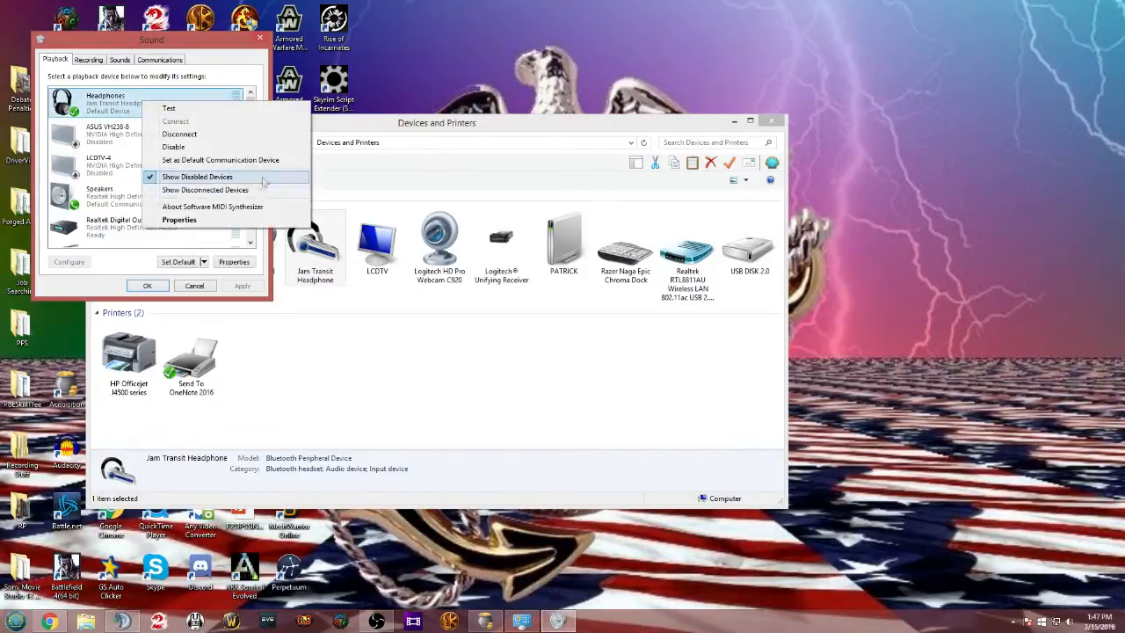
click(178, 219)
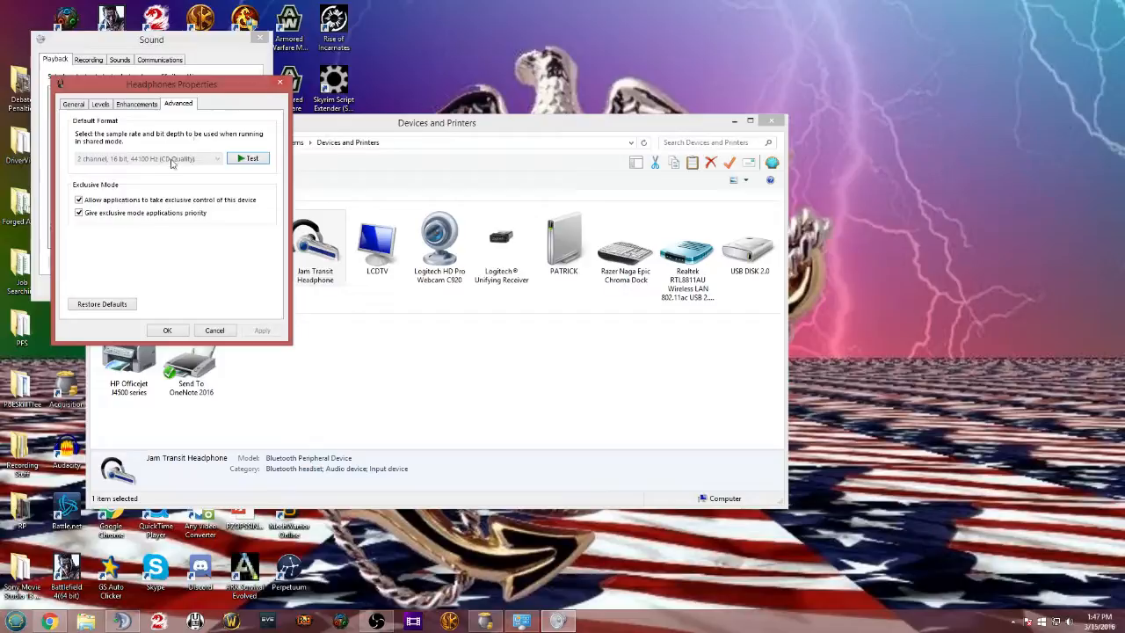